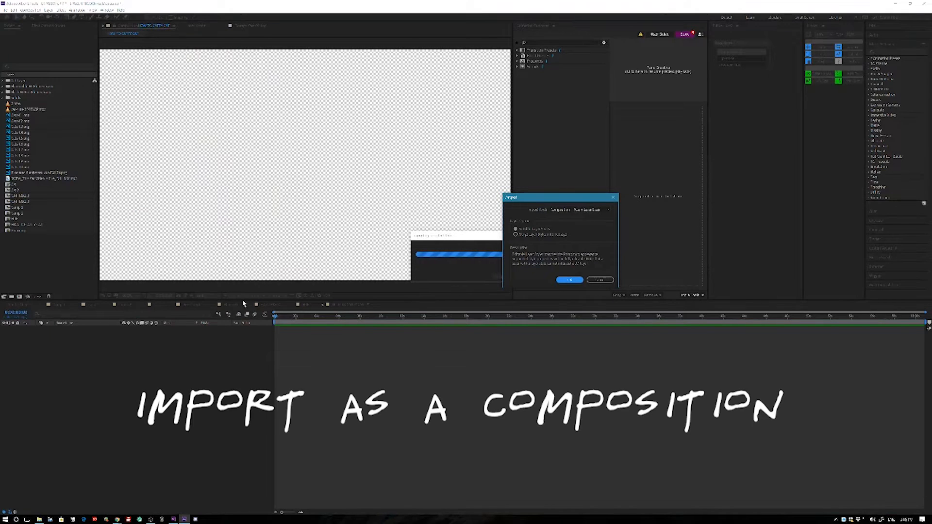
# Import the layered orange cat file as a composition retaining layer sizes.
pyautogui.click(568, 280)
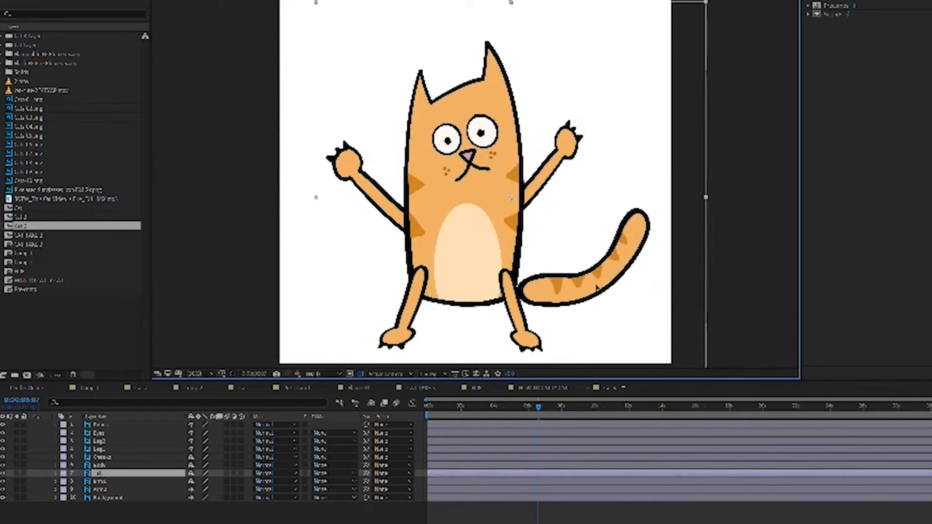
# Place the cat comp in a new comp and duplicate it, adjusting the copy's Transform position.
pyautogui.click(104, 489)
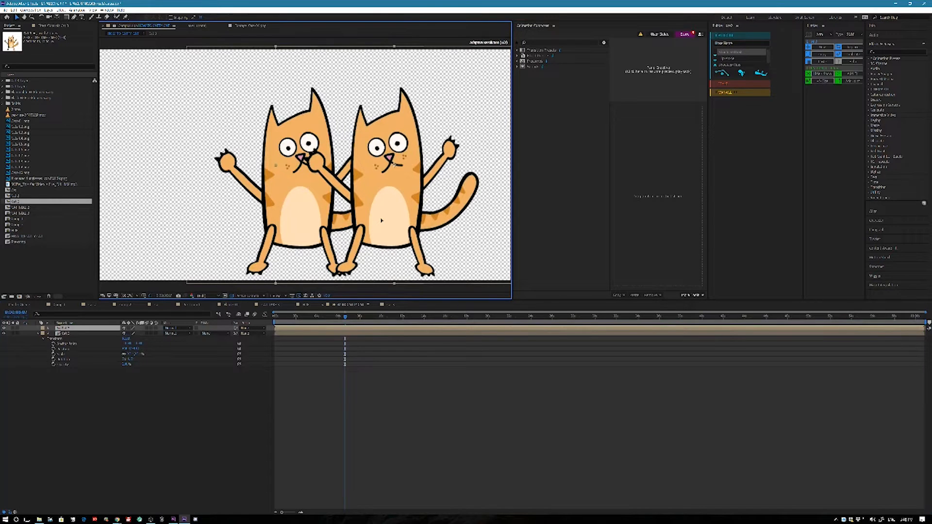
pyautogui.click(333, 316)
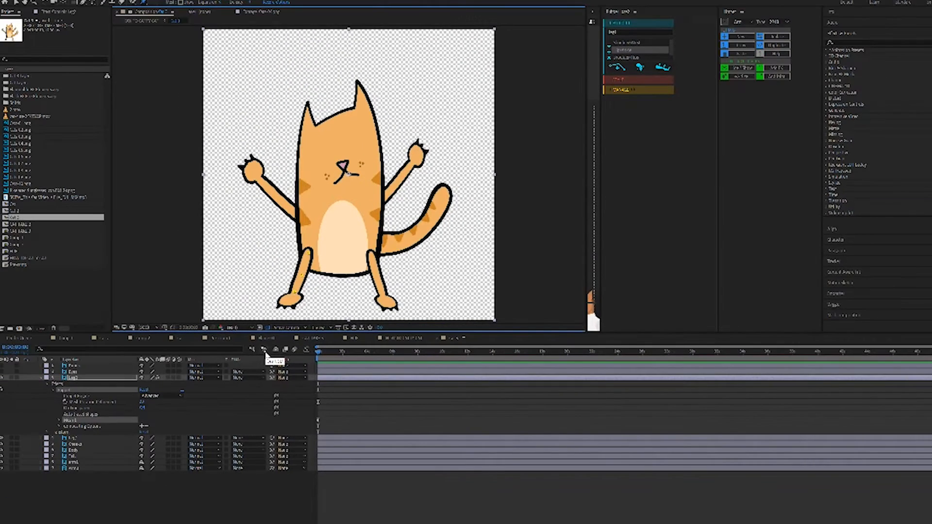
pyautogui.moveTo(319, 416)
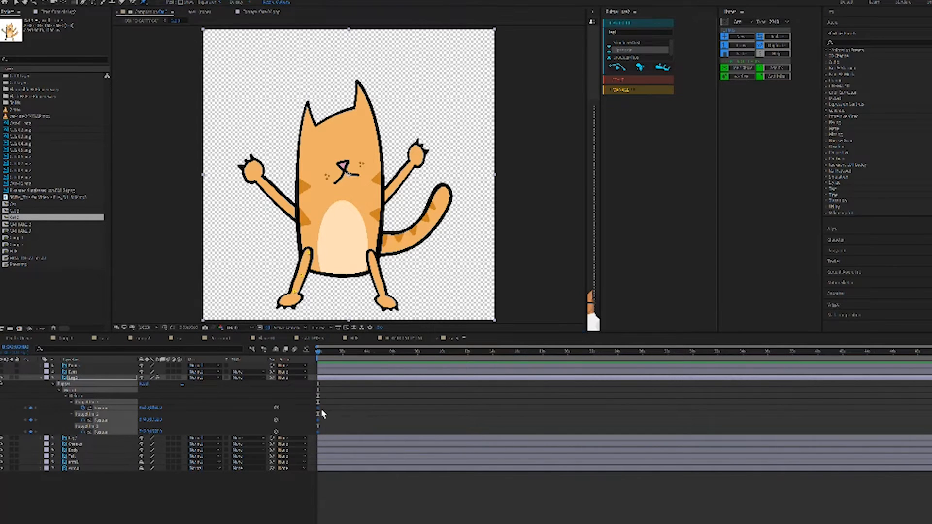
pyautogui.moveTo(304, 433)
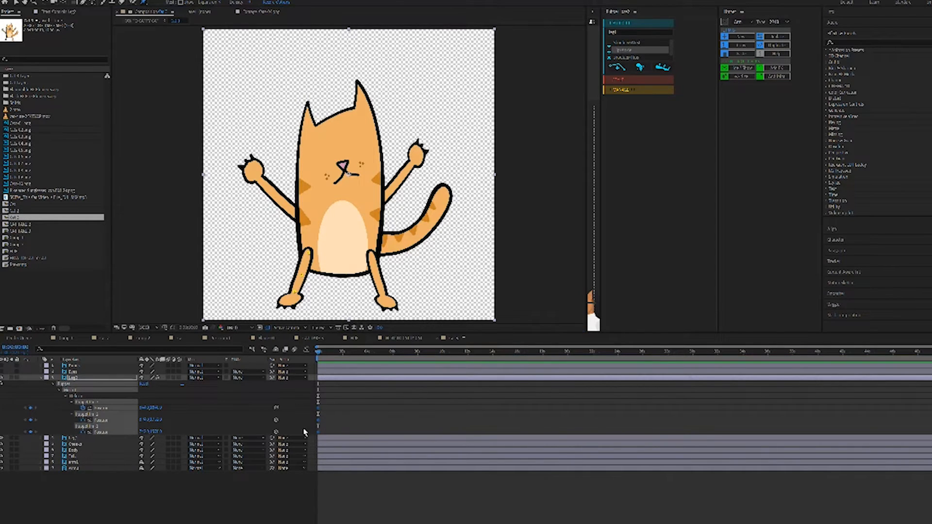
pyautogui.moveTo(523, 168)
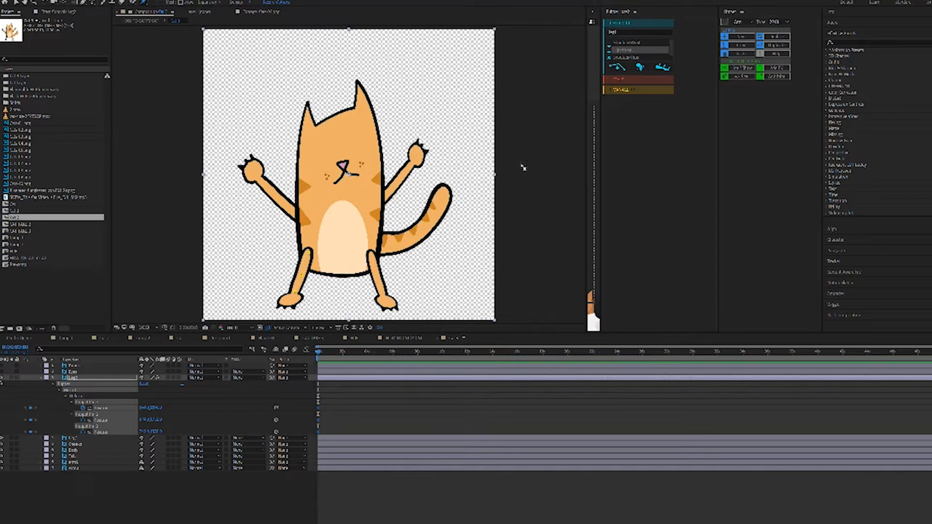
pyautogui.moveTo(654, 68)
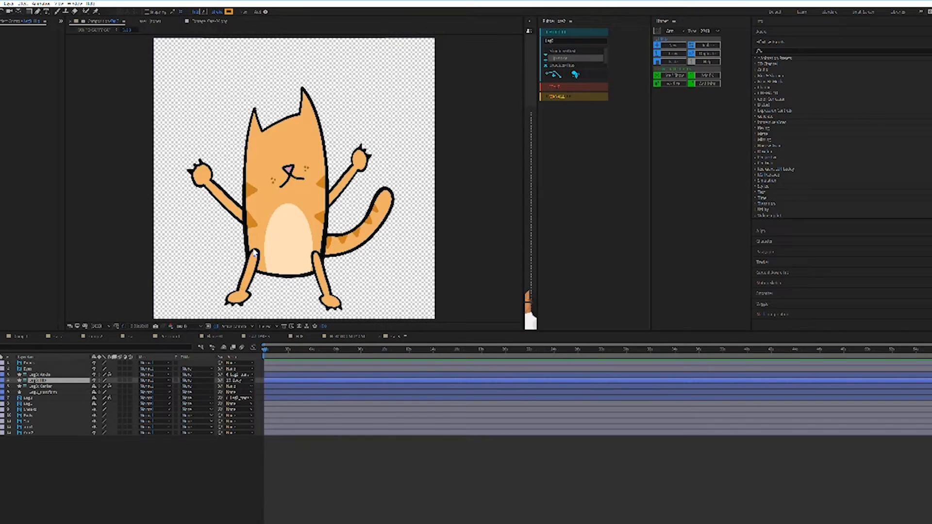
# Rig the second leg and the tail with New RubberHose, giving the tail its own bend controllers.
pyautogui.click(27, 399)
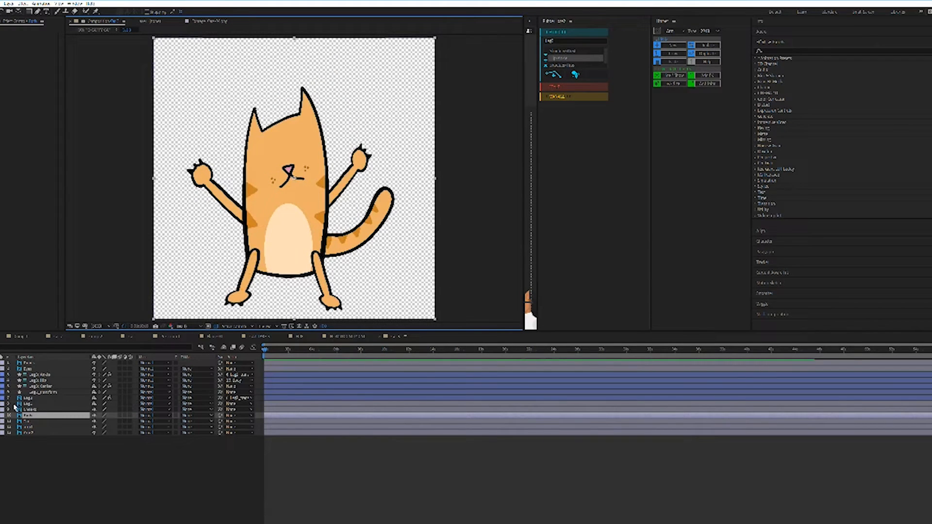
pyautogui.click(41, 399)
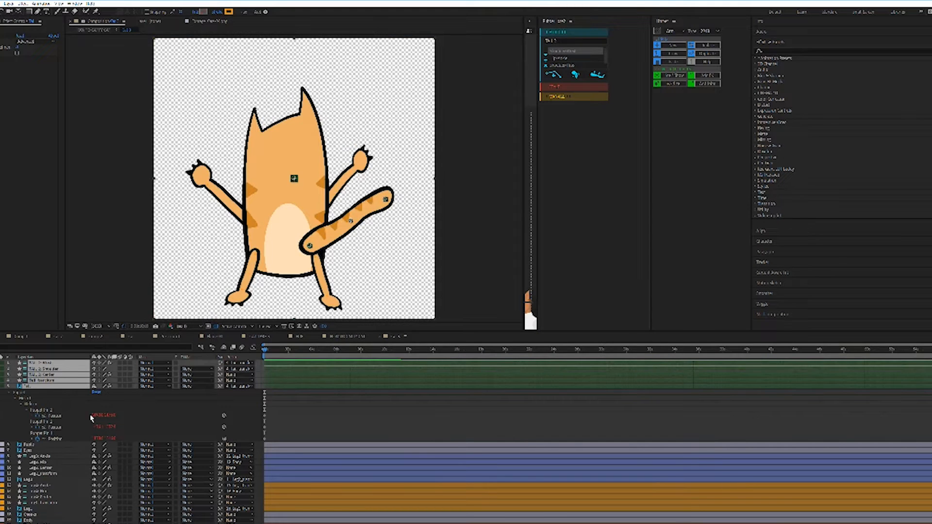
pyautogui.click(39, 364)
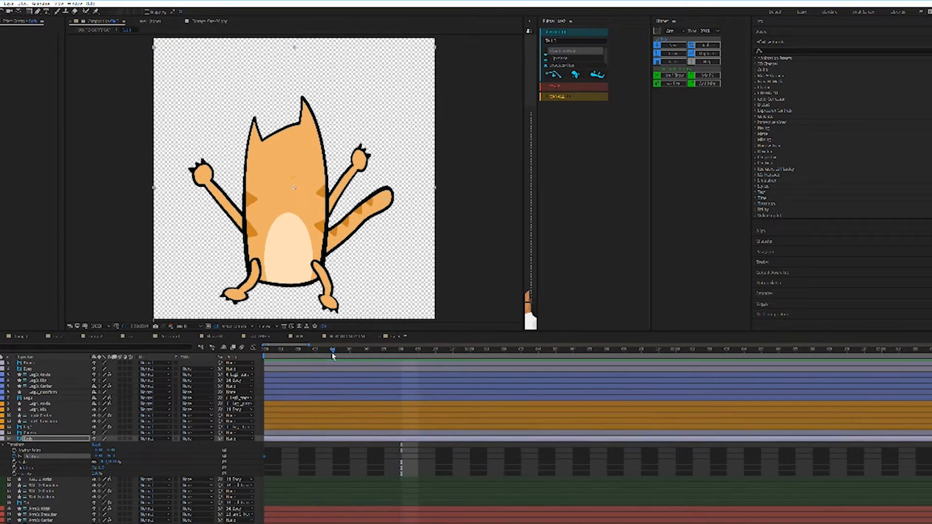
# Add Position keyframes at several timeline points on the Body layer's Transform.
pyautogui.click(335, 351)
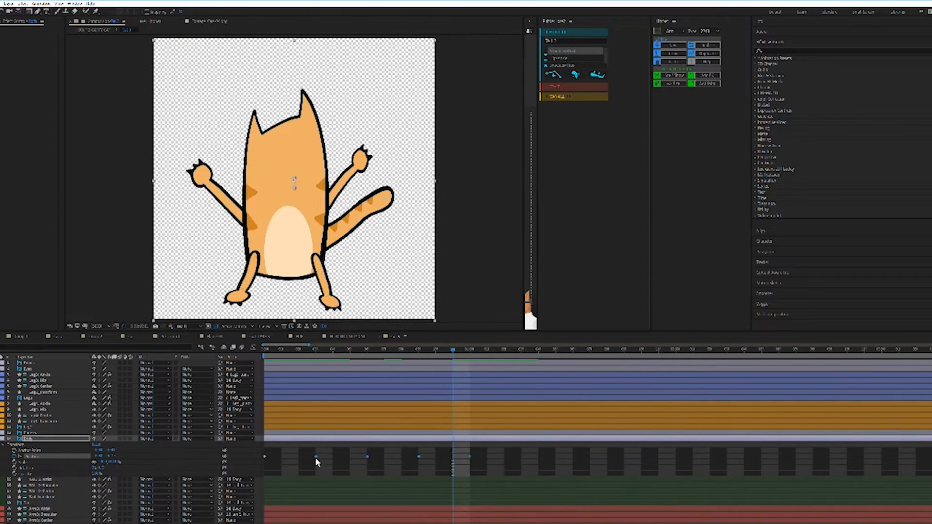
pyautogui.click(264, 351)
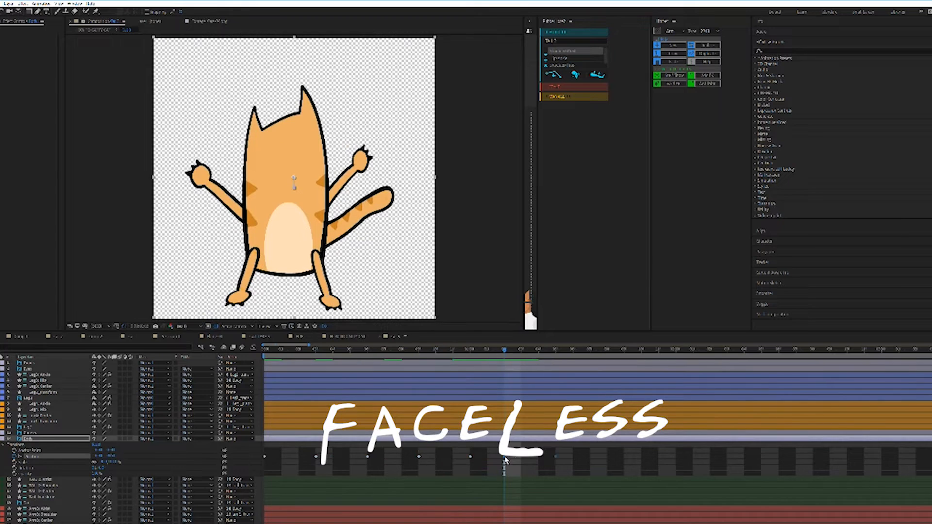
pyautogui.click(264, 349)
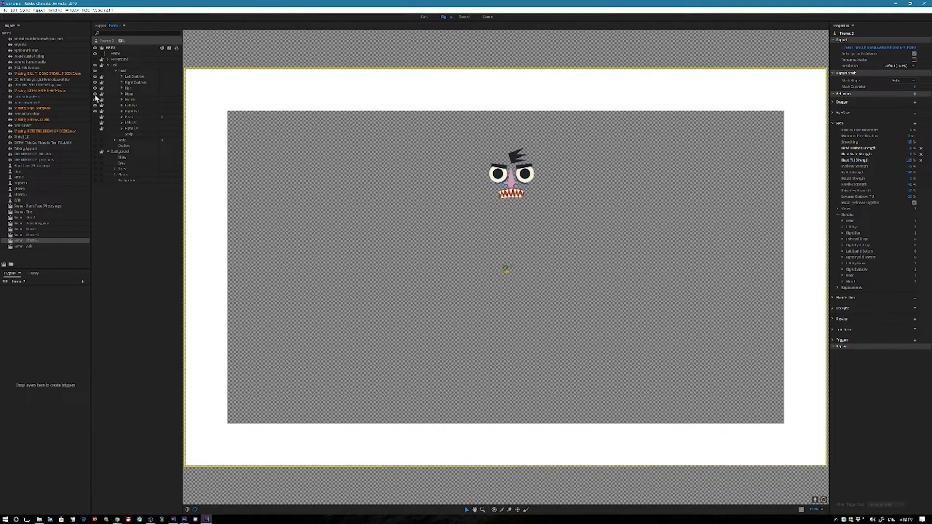
# Import the puppet and recorded audio file into a new Character Animator scene.
pyautogui.click(128, 88)
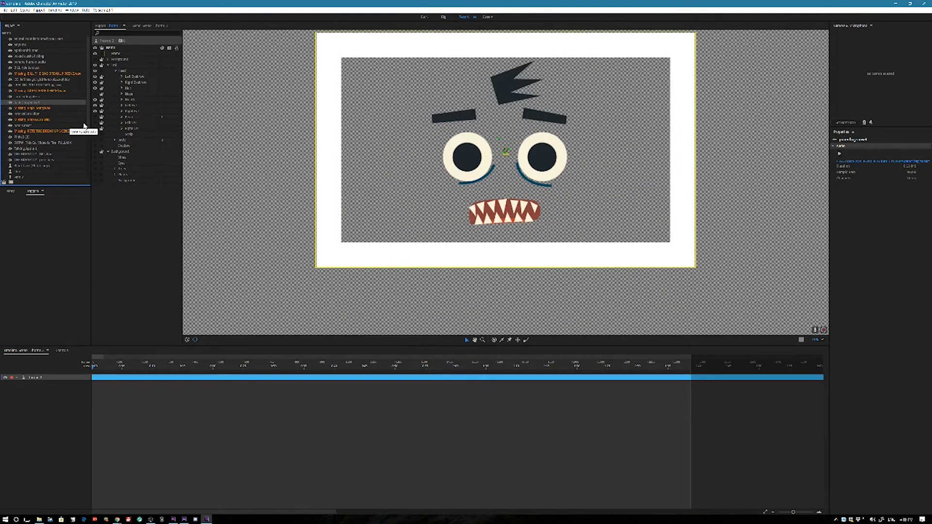
pyautogui.click(7, 10)
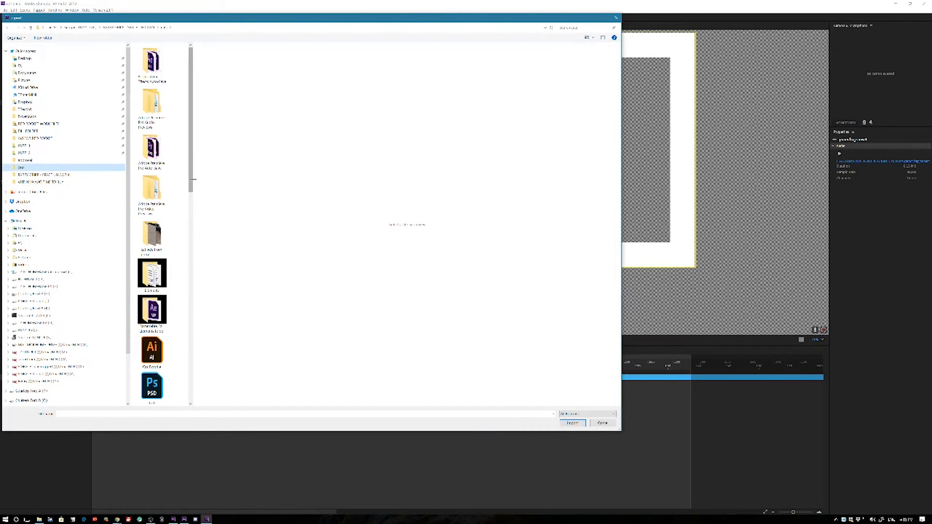
pyautogui.scroll(-3)
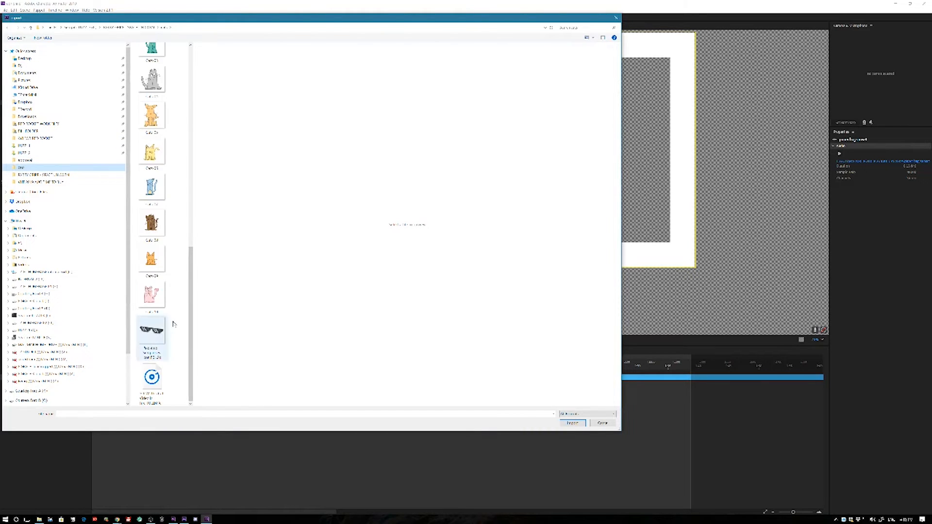
pyautogui.click(572, 422)
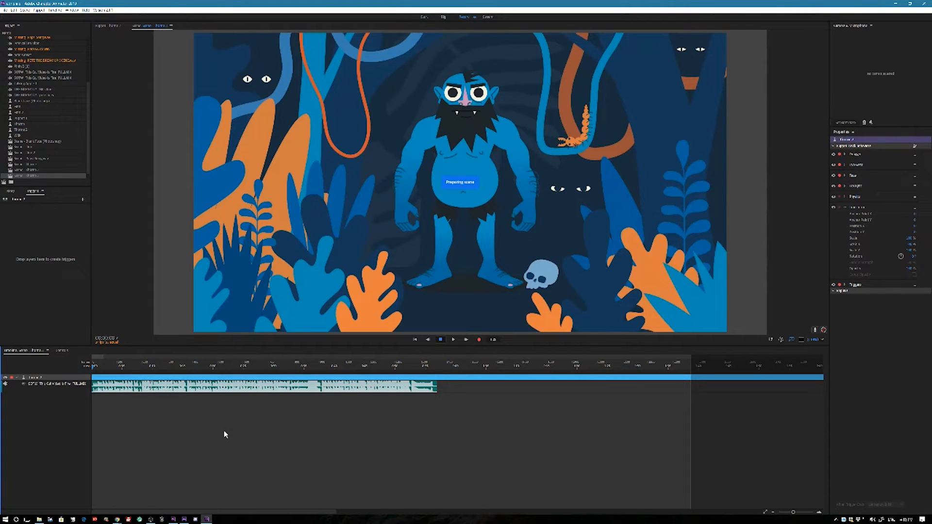
# Compute a lip-sync take from the scene audio via the Timeline menu.
pyautogui.click(230, 362)
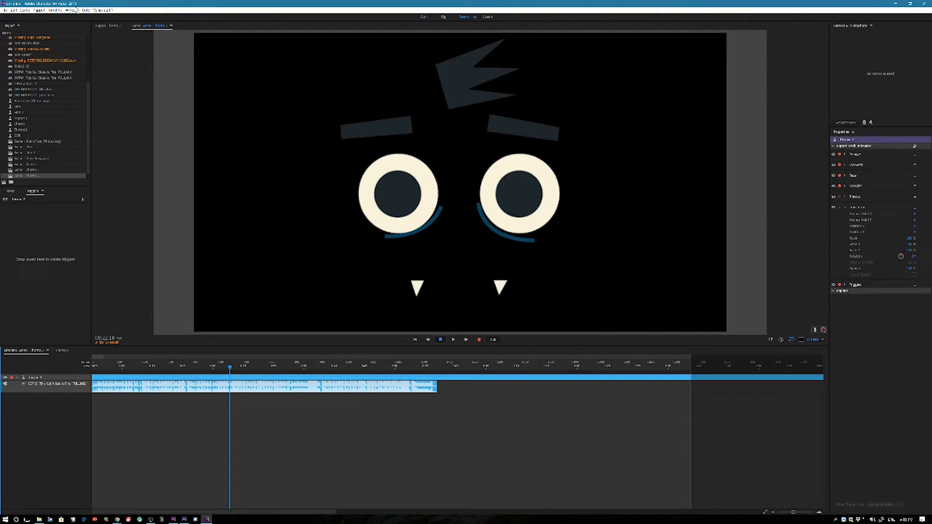
pyautogui.click(55, 10)
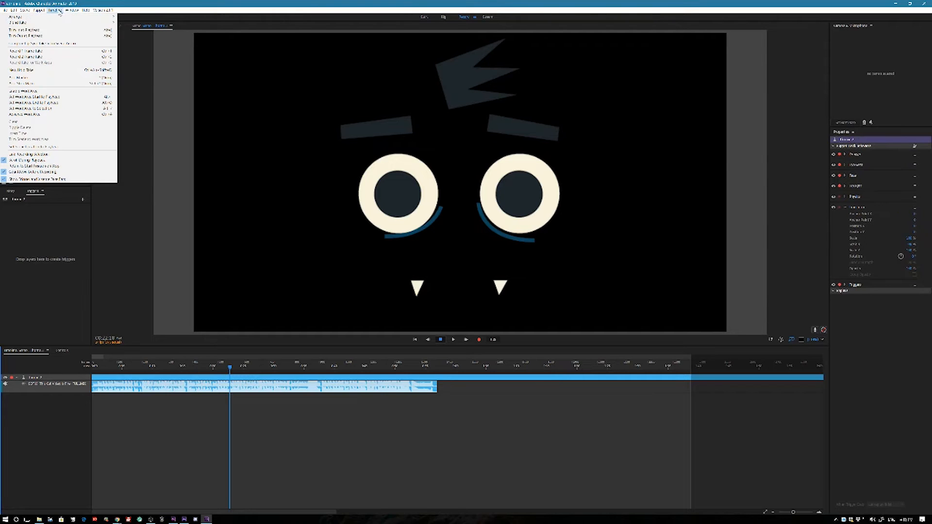
pyautogui.moveTo(60, 36)
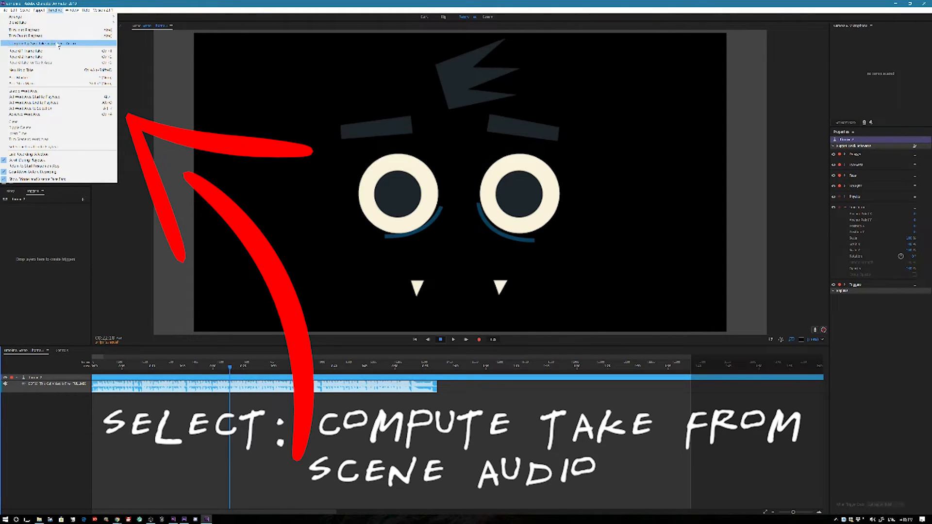
pyautogui.click(41, 42)
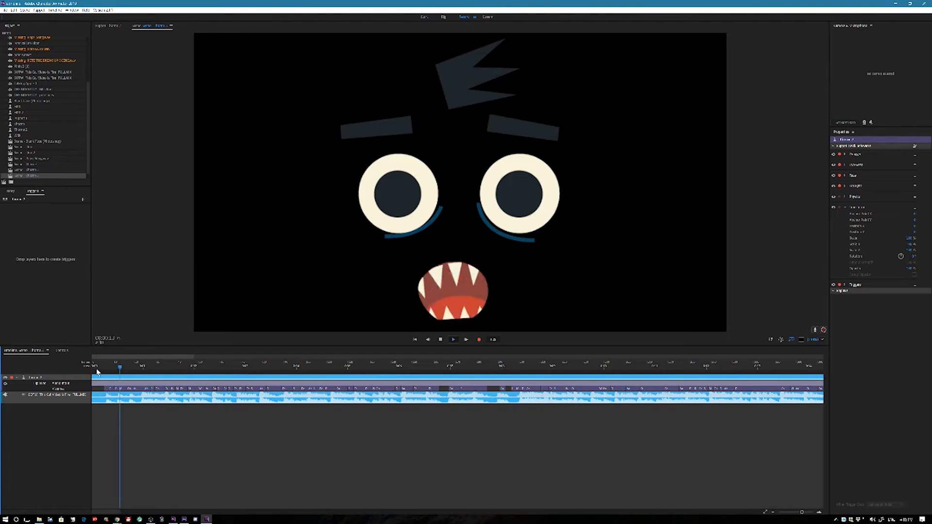
# Rewind to the scene start and play back the lip-sync take.
pyautogui.click(153, 367)
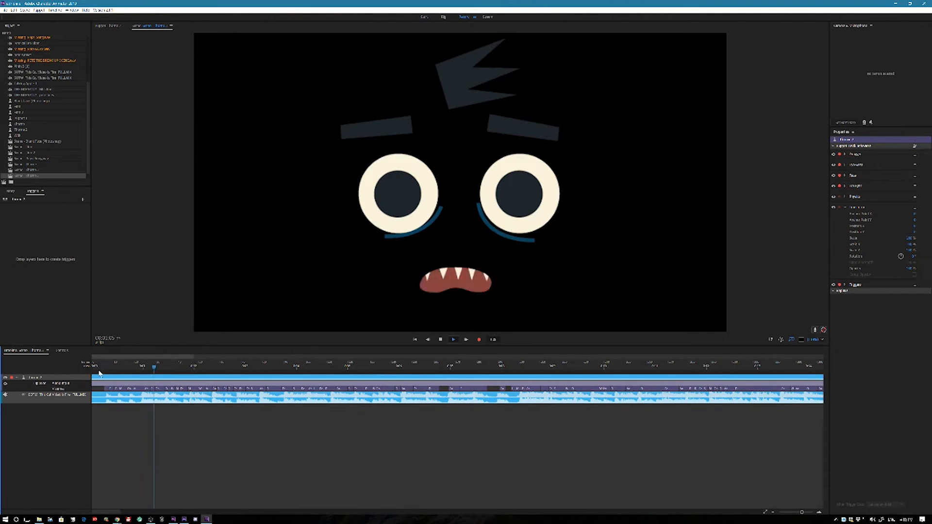
pyautogui.click(163, 367)
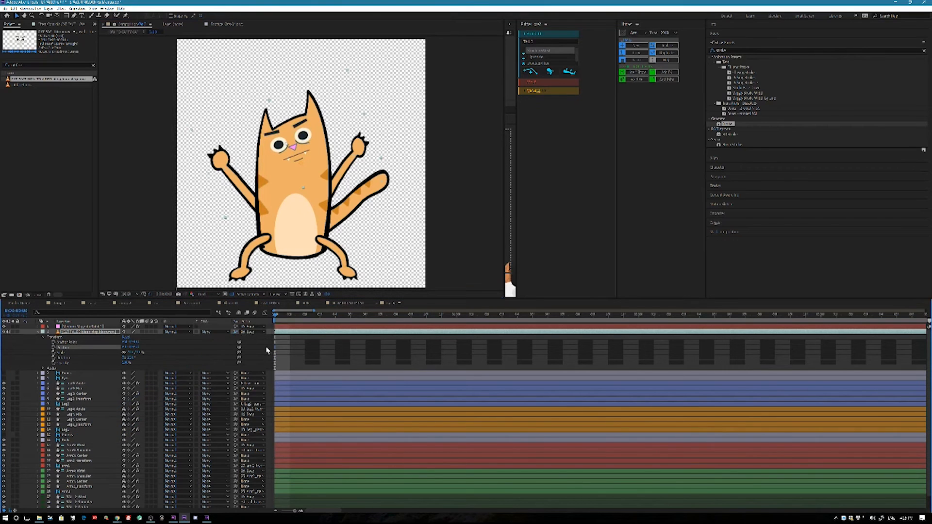
pyautogui.click(486, 314)
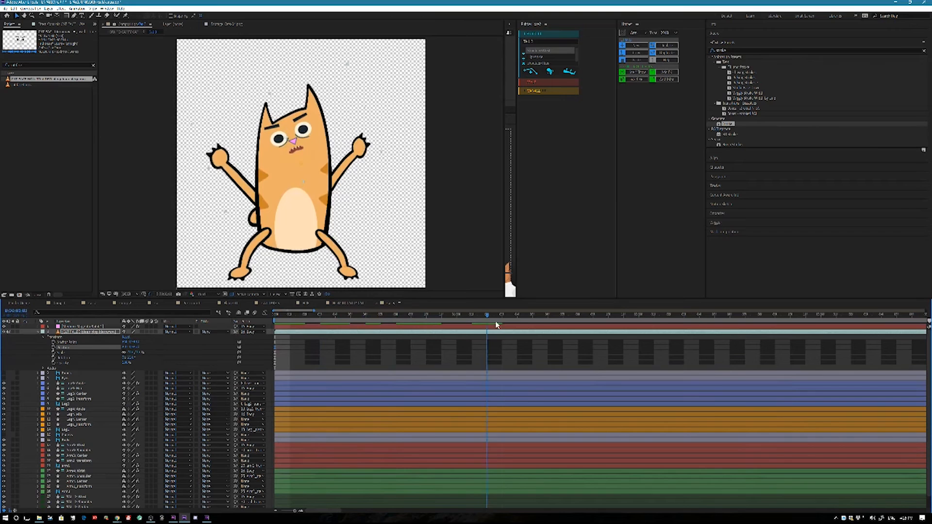
pyautogui.click(472, 314)
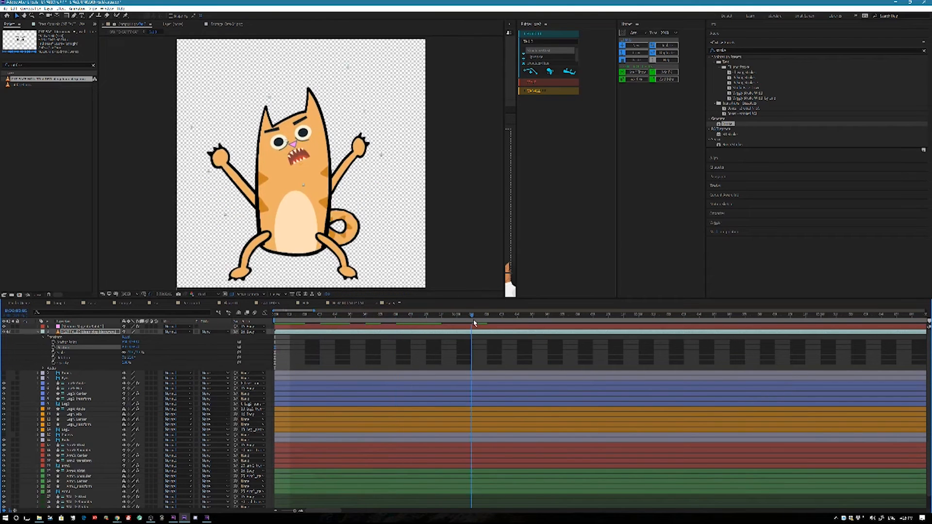
pyautogui.click(425, 314)
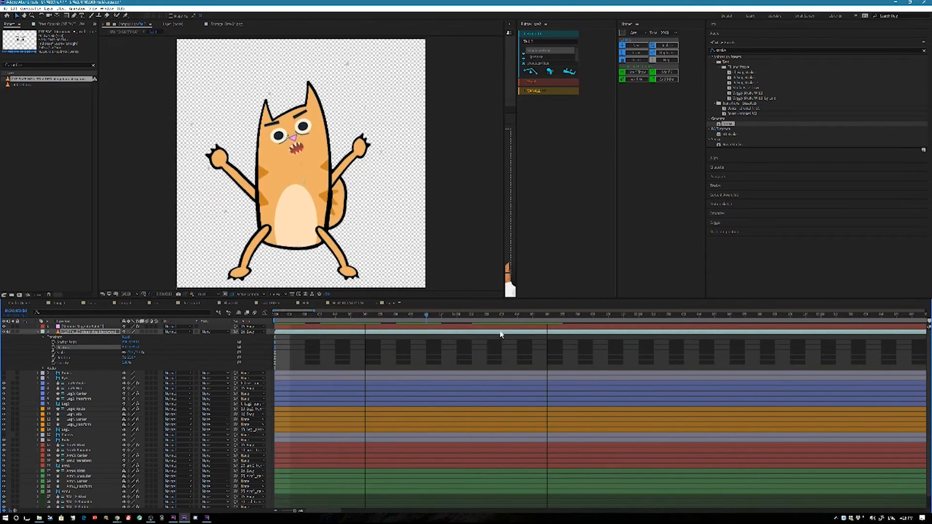
pyautogui.click(11, 9)
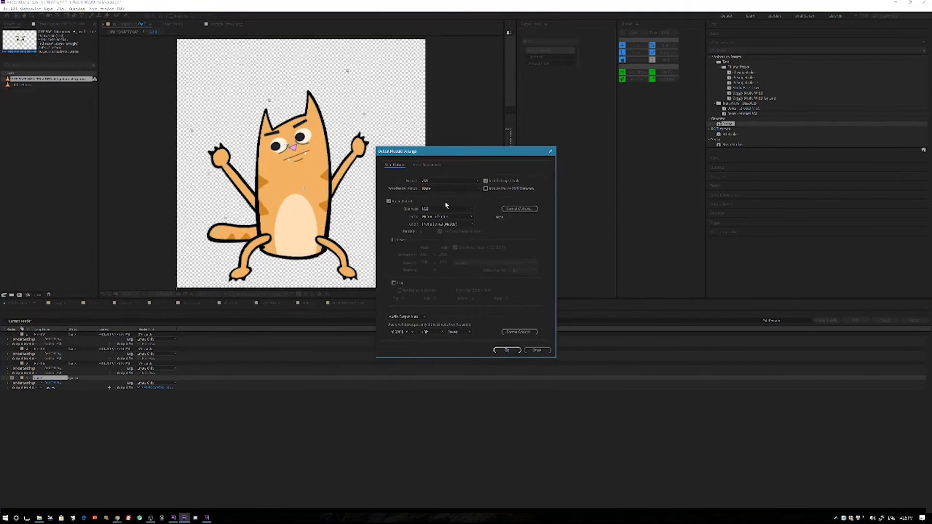
# Set the render output channels to RGB + Alpha and locate the cat clip in the Premiere edit.
pyautogui.click(507, 350)
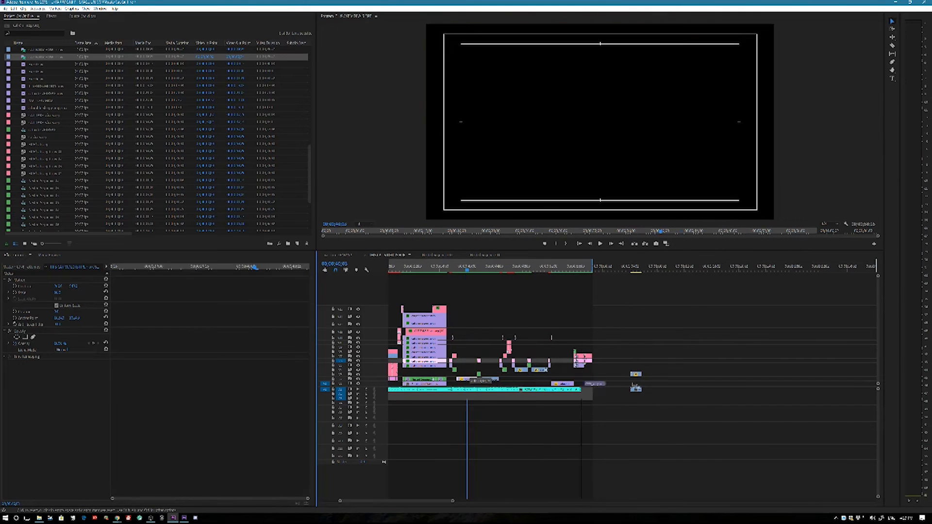
pyautogui.click(634, 271)
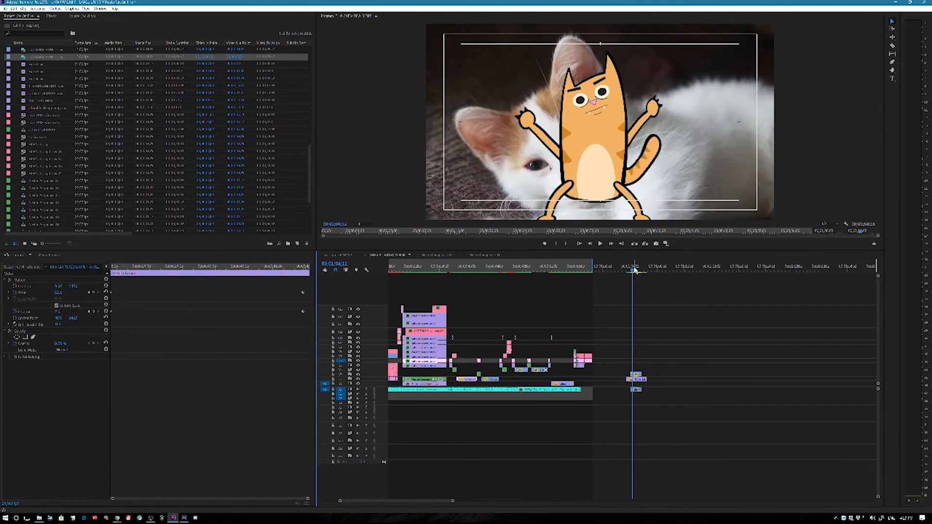